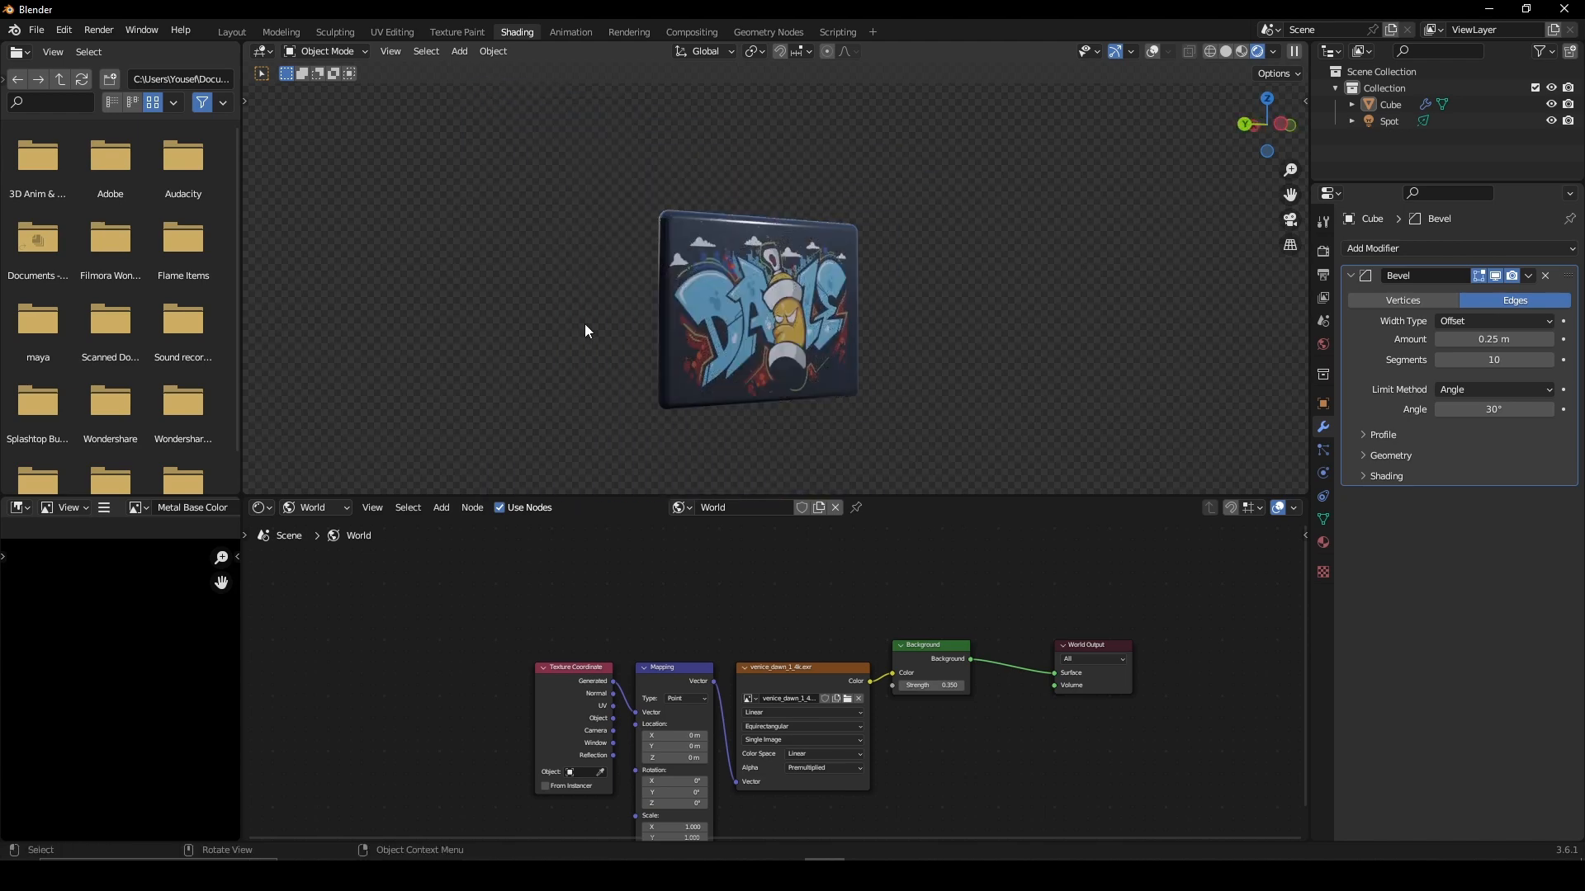
Add a black Base Color paint slot to the metal panel in Texture Paint
{"action": "left_click", "coordinate": [456, 32]}
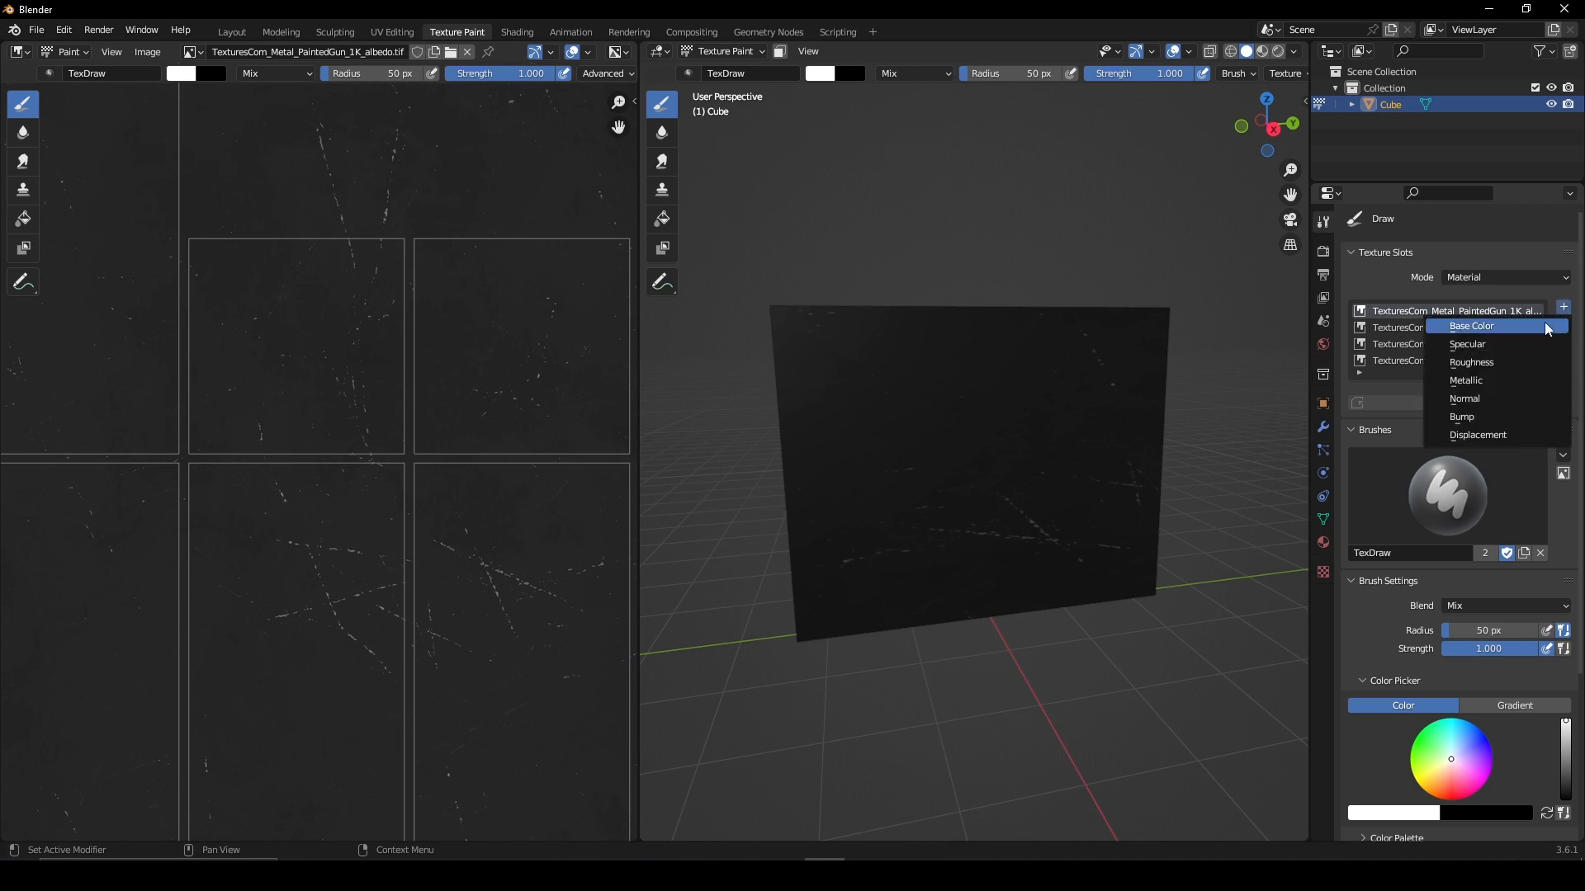
{"action": "left_click", "coordinate": [1471, 326]}
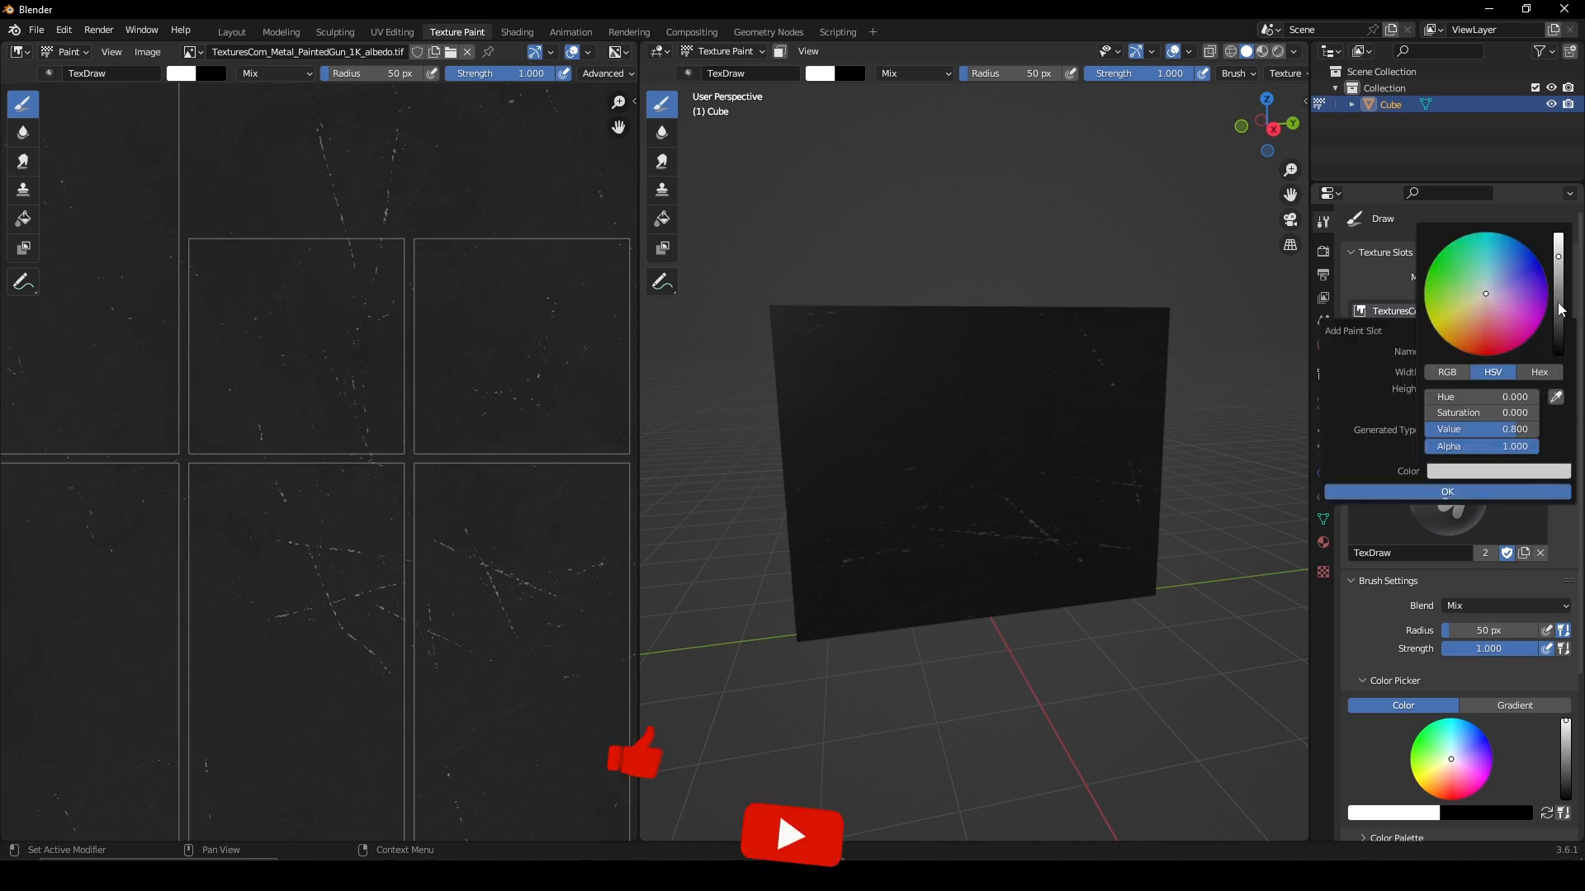
{"action": "left_click", "coordinate": [503, 31]}
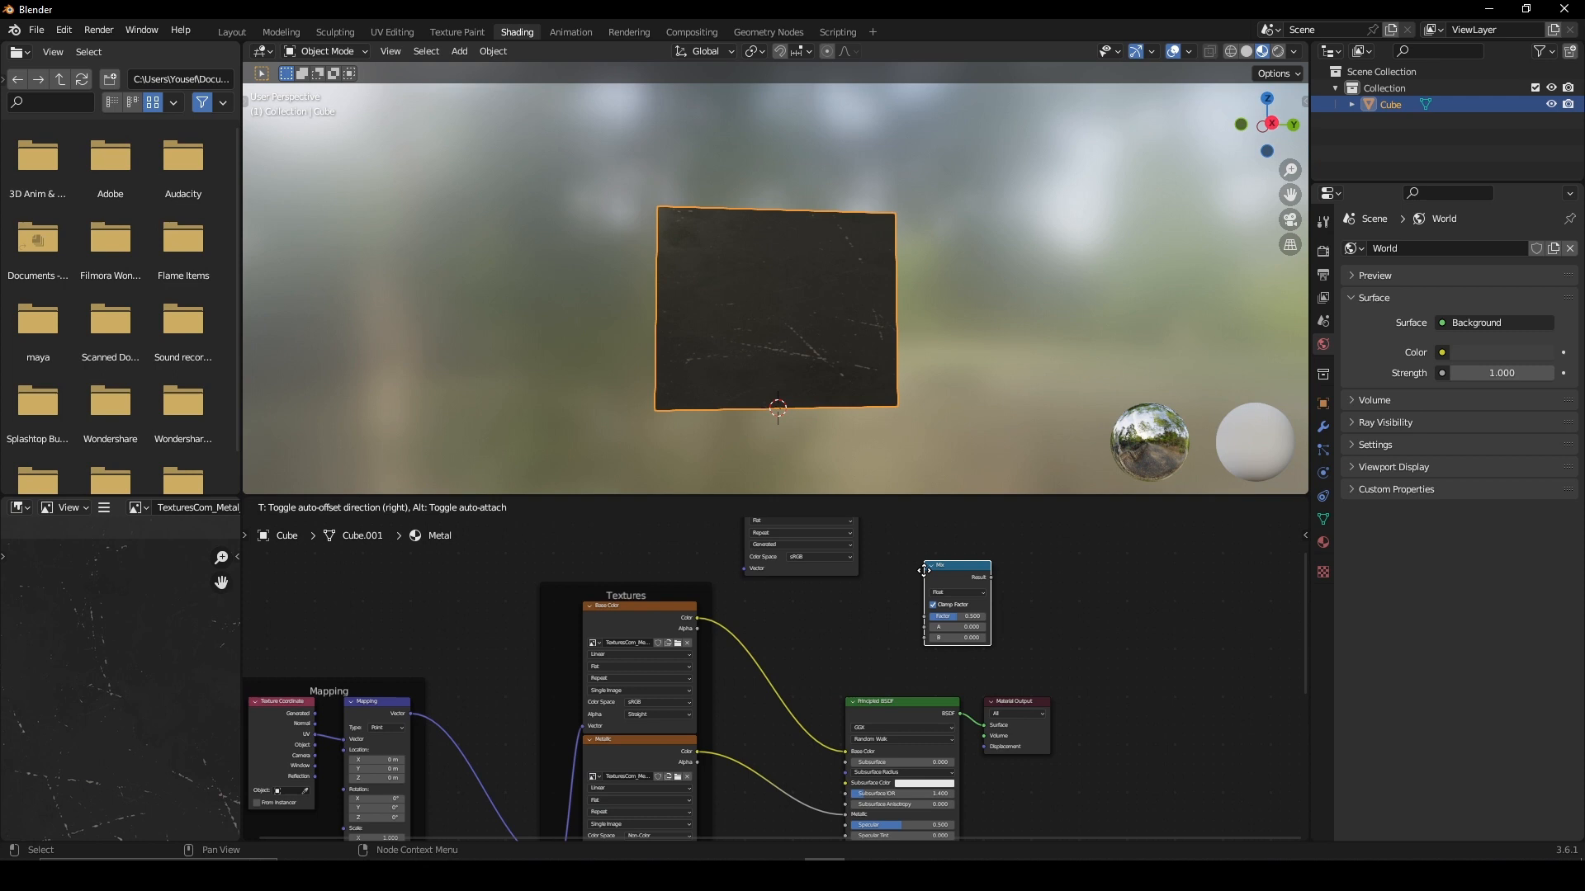
Move the new base colour Image Texture node above the Textures frame
{"action": "left_click_drag", "start_coordinate": [955, 567], "coordinate": [772, 652]}
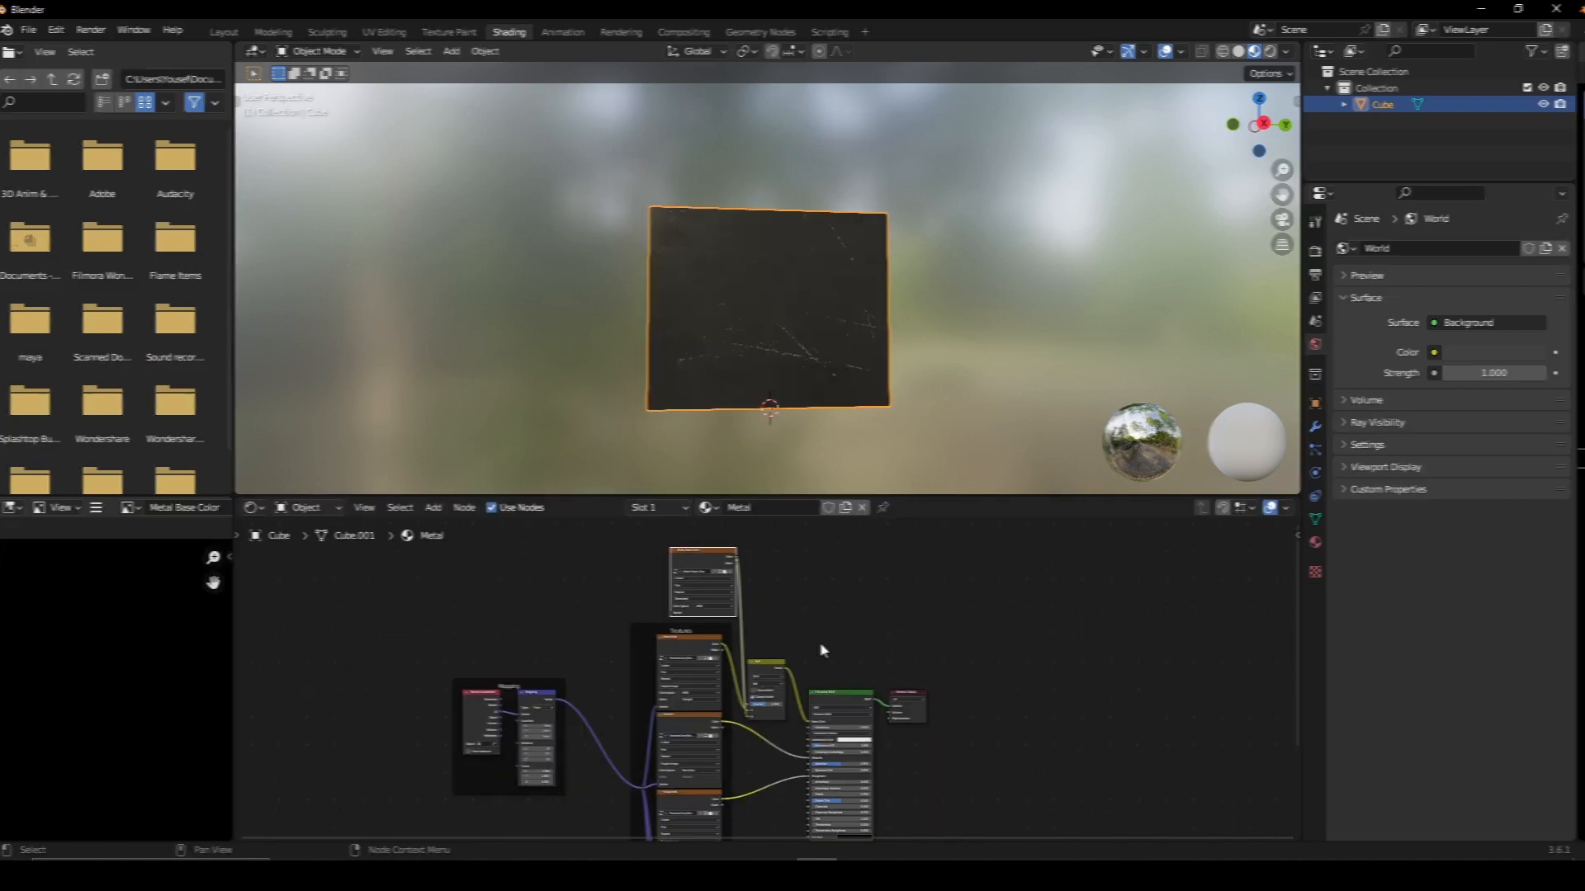
Load Stencil.png as the brush image texture with Extension set to Clip
{"action": "left_click", "coordinate": [455, 32]}
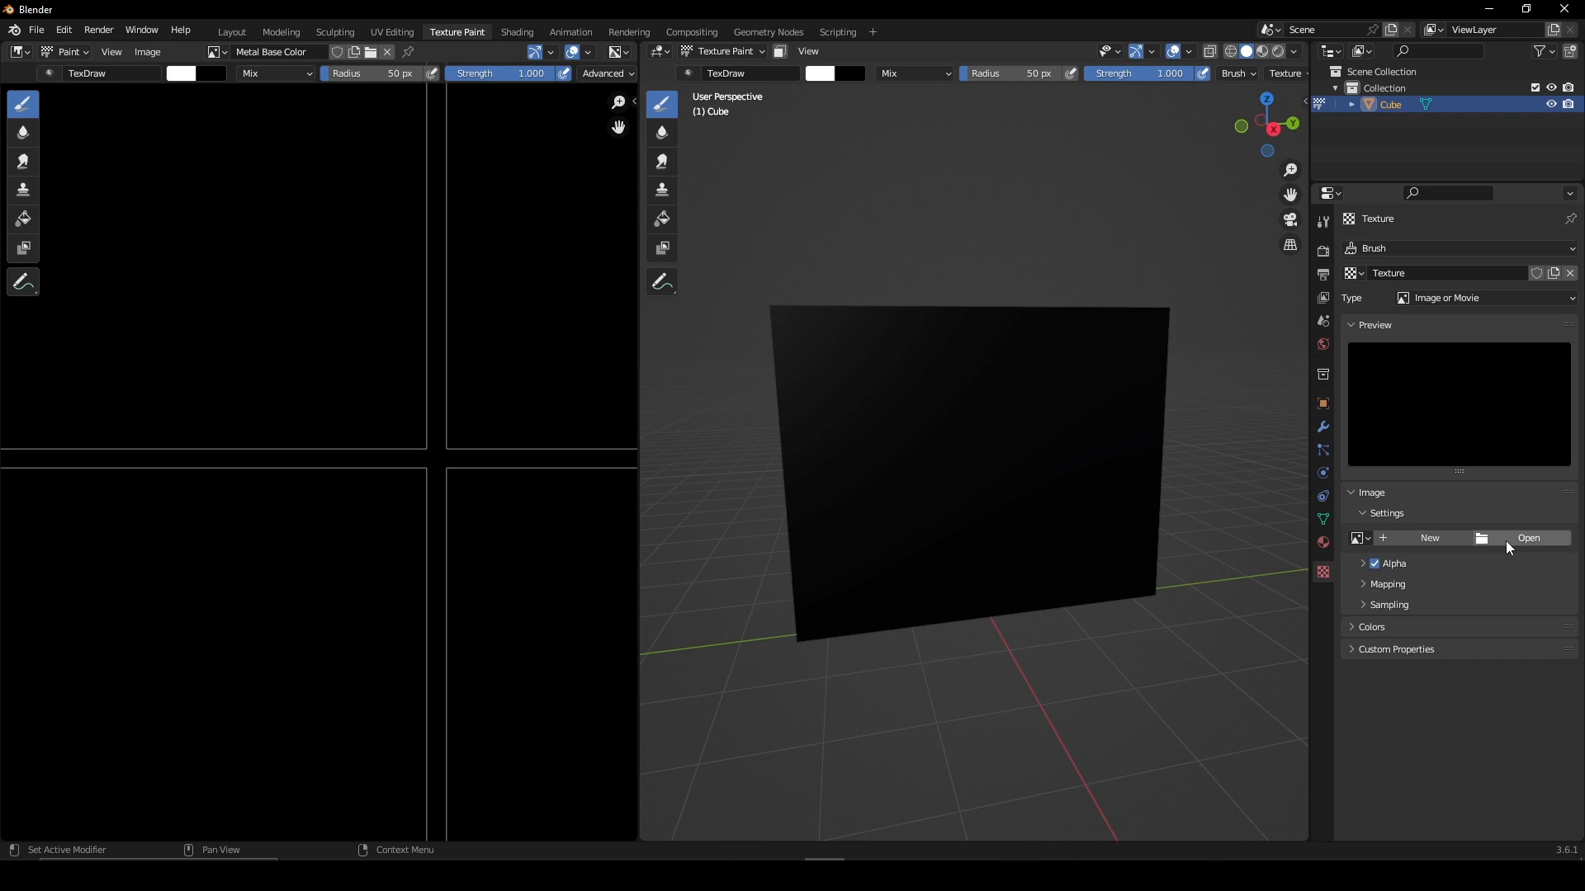
{"action": "left_click", "coordinate": [1527, 538]}
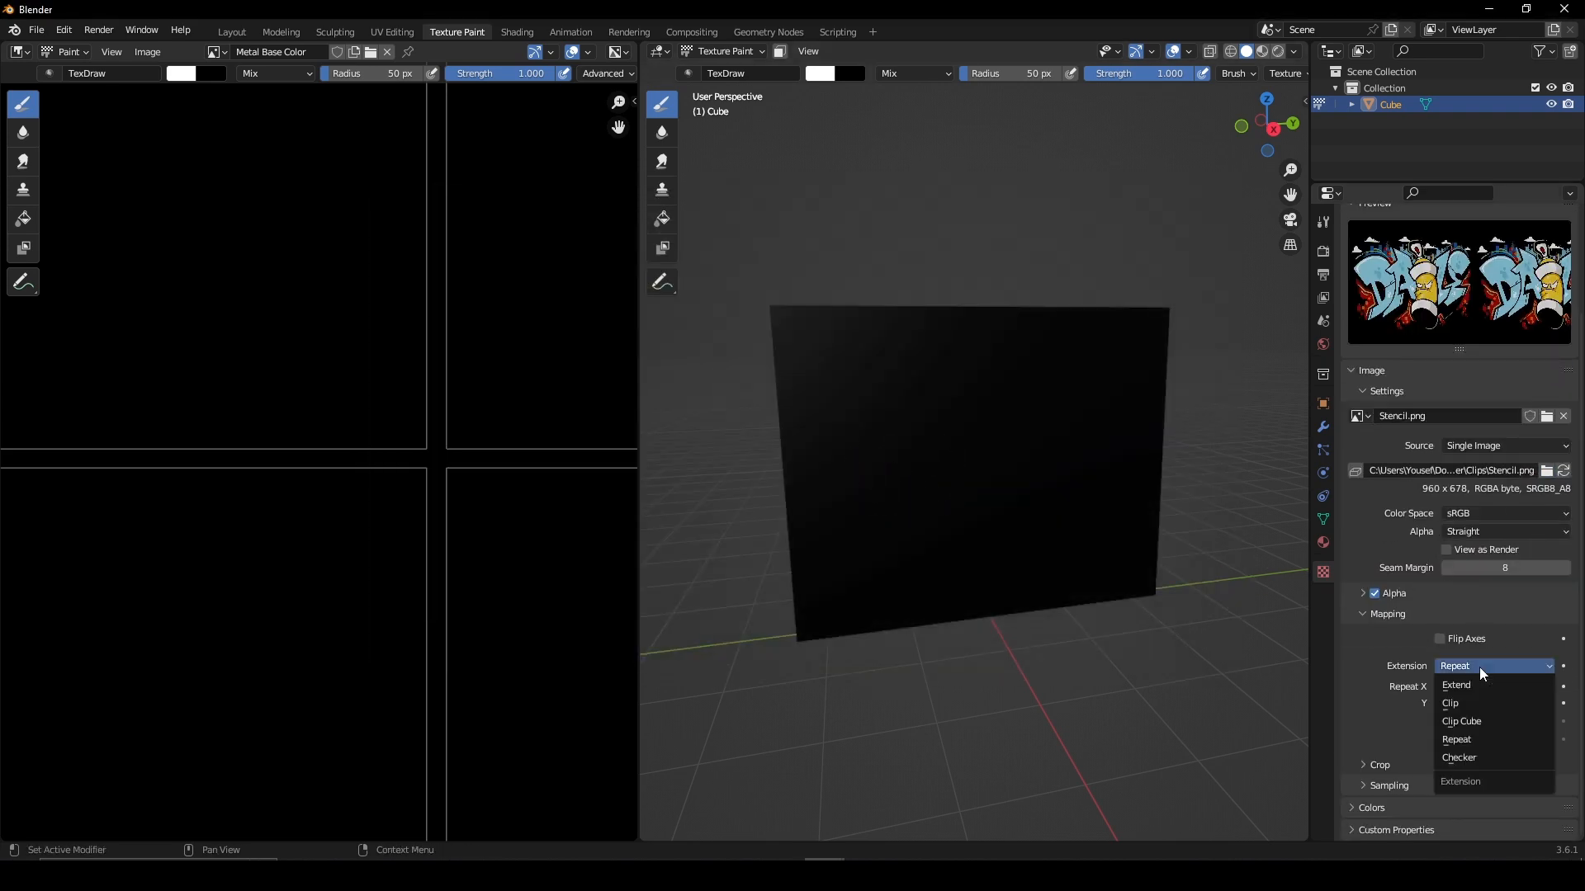
{"action": "left_click", "coordinate": [1449, 703]}
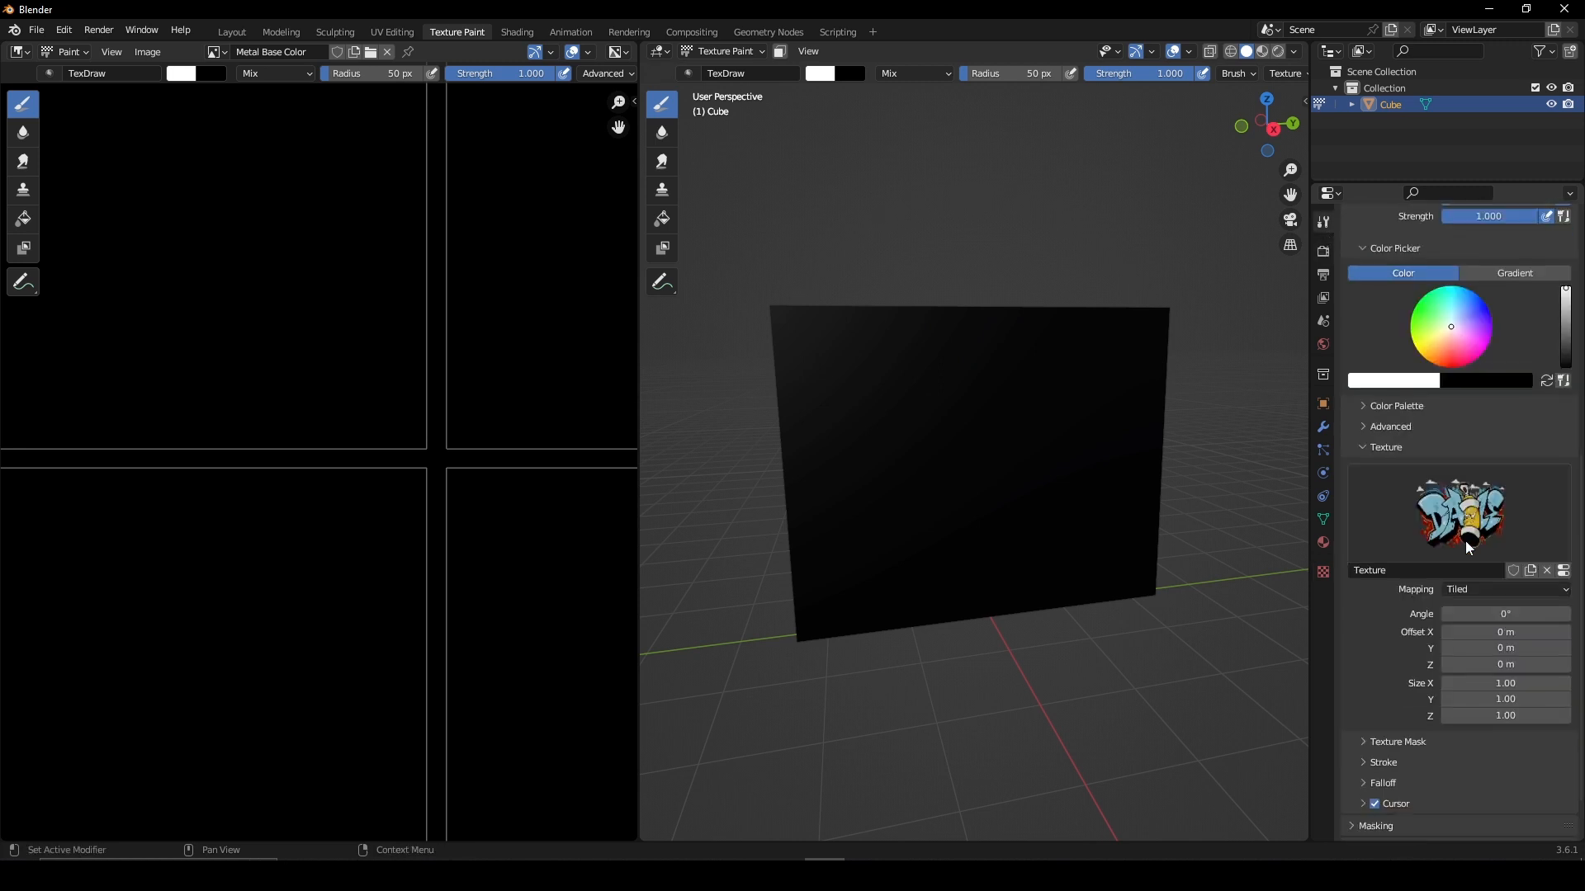
Map the brush texture as Stencil so the graffiti floats over the panel
{"action": "left_click", "coordinate": [1505, 589]}
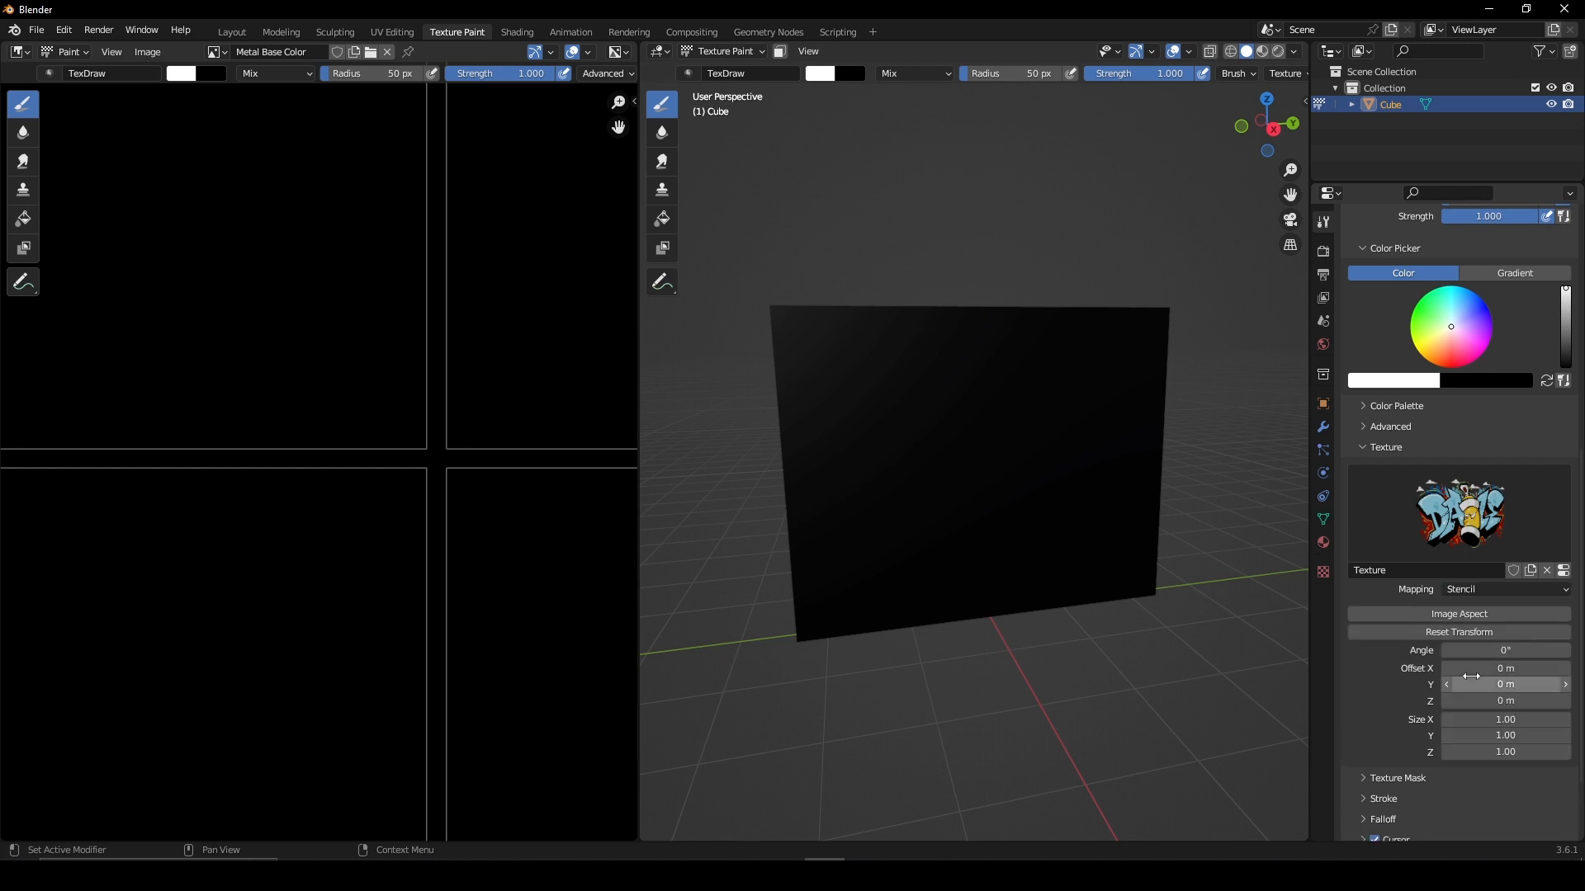
{"action": "left_click", "coordinate": [1048, 510]}
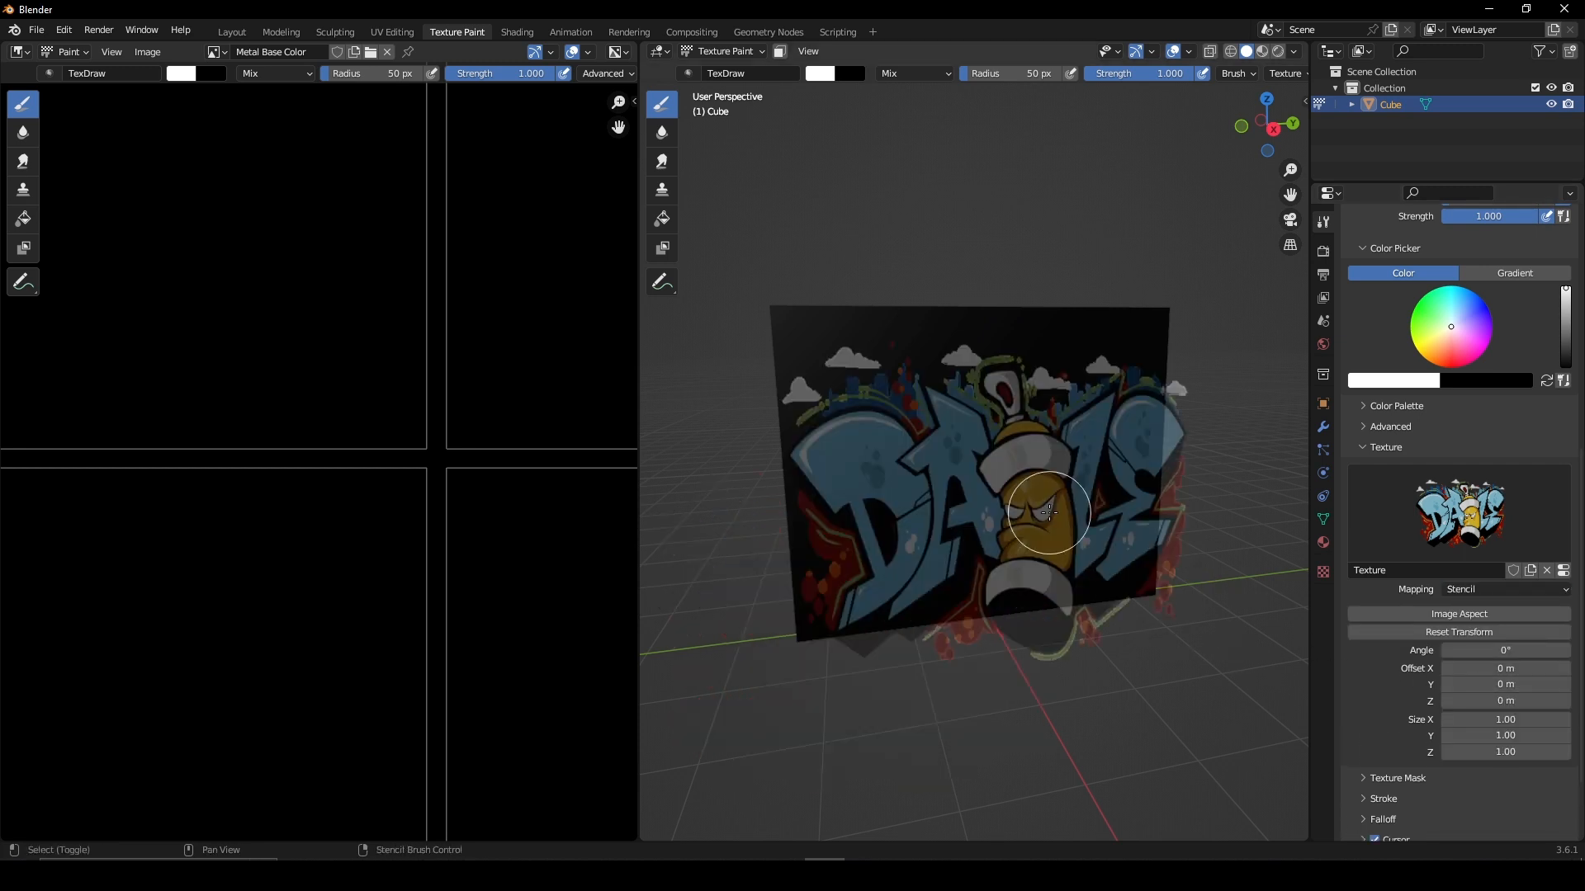